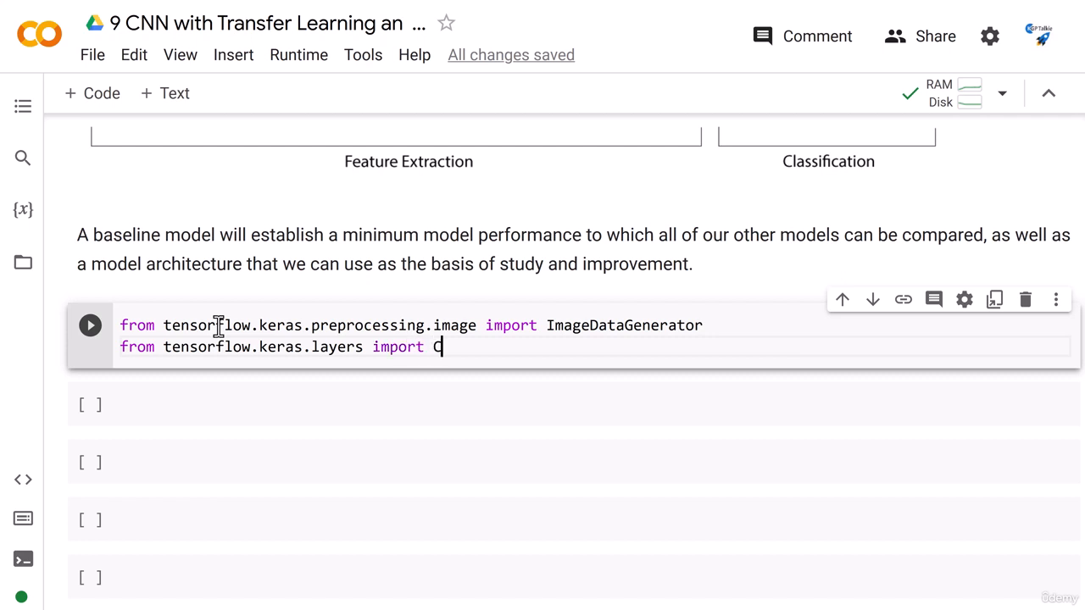
{"action": "type", "text": "onv2D, MaxPooling2D, Flatten, Dense"}
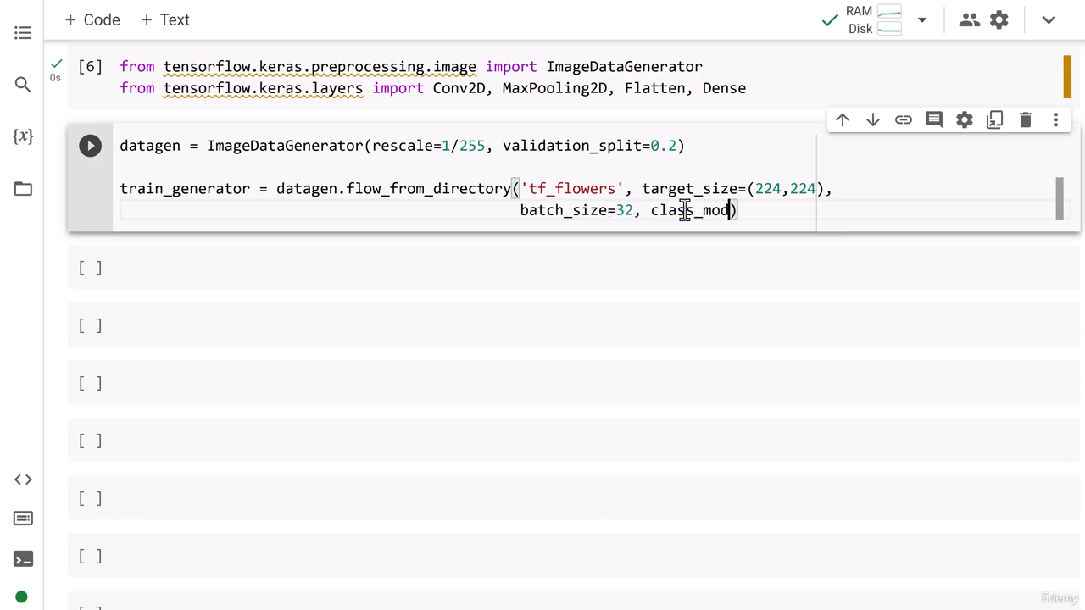
{"action": "type", "text": "e='ca'"}
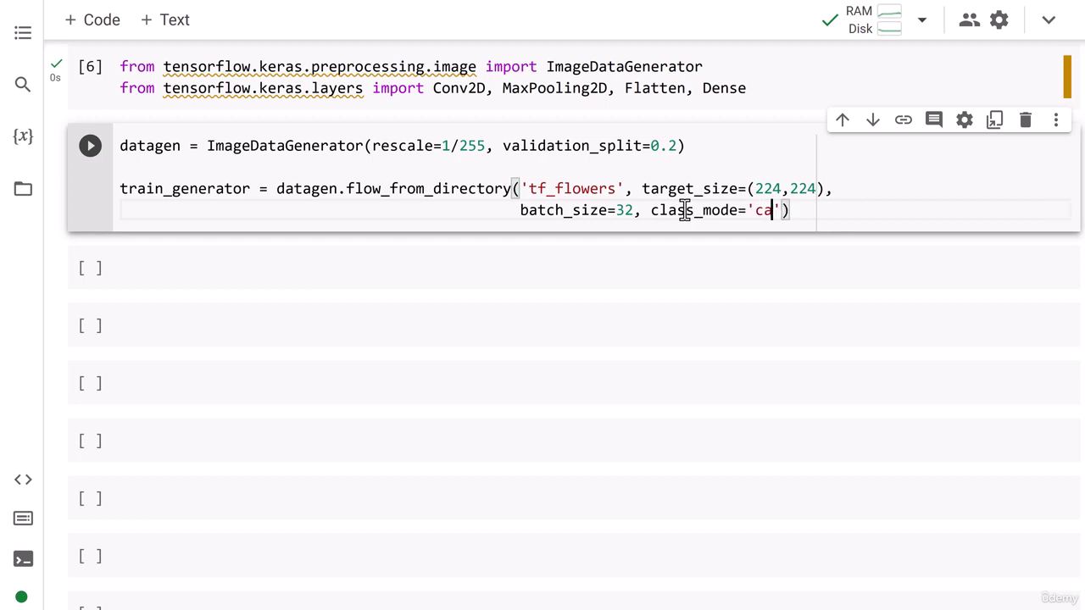